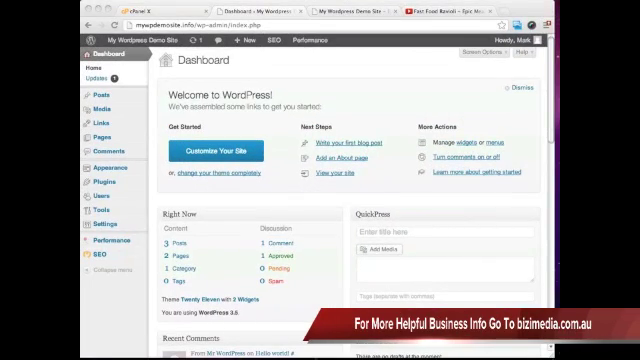
Switch to the site's front page showing Home, Privacy Policy and Sample Page
{"action": "left_click", "coordinate": [335, 17]}
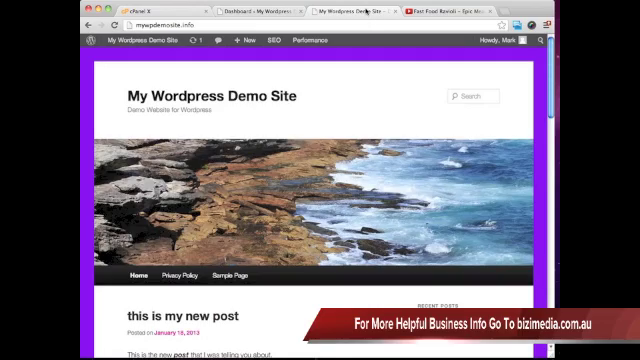
{"action": "mouse_move", "coordinate": [357, 90]}
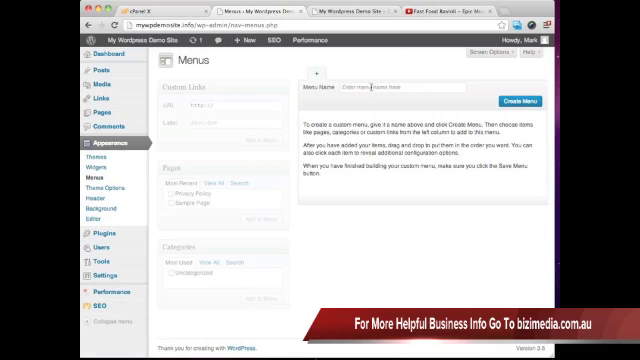
Create an empty menu named 'new menu' in Appearance > Menus
{"action": "type", "text": "new menu"}
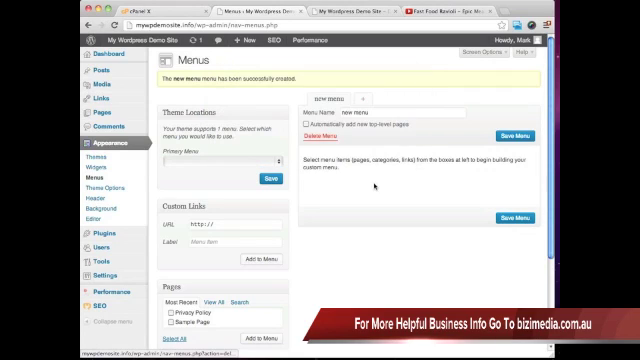
Add the Privacy Policy page to 'new menu' and save the menu
{"action": "scroll", "scroll_direction": "down", "scroll_amount": 3}
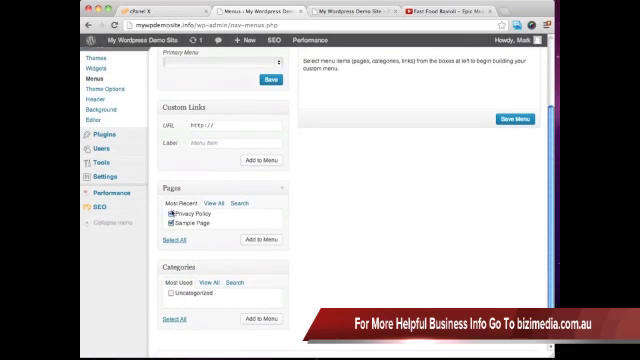
{"action": "left_click", "coordinate": [164, 219]}
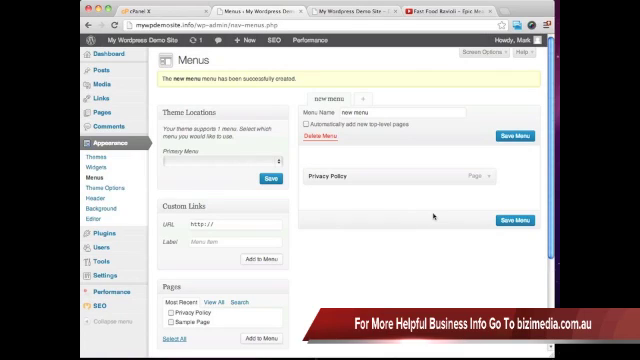
{"action": "left_click", "coordinate": [512, 222]}
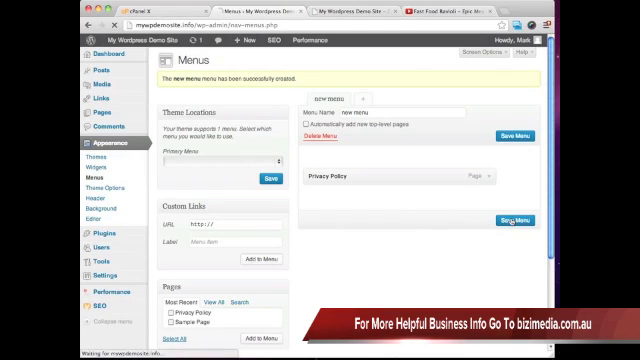
{"action": "left_click", "coordinate": [512, 221]}
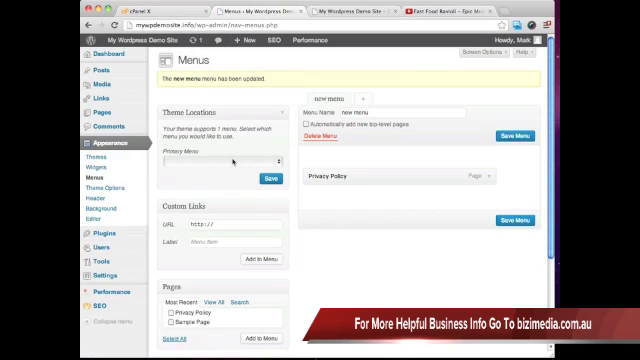
Choose 'new menu' for the Primary Menu theme location
{"action": "left_click", "coordinate": [220, 160]}
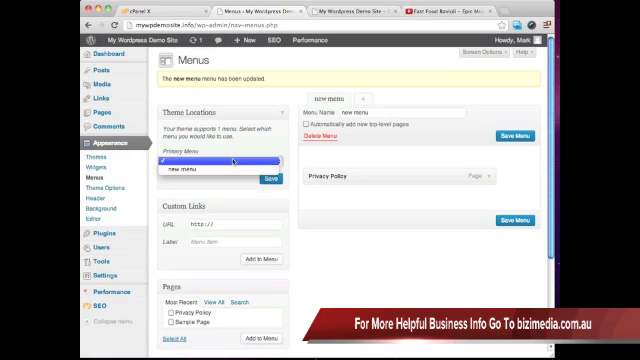
{"action": "left_click", "coordinate": [218, 160]}
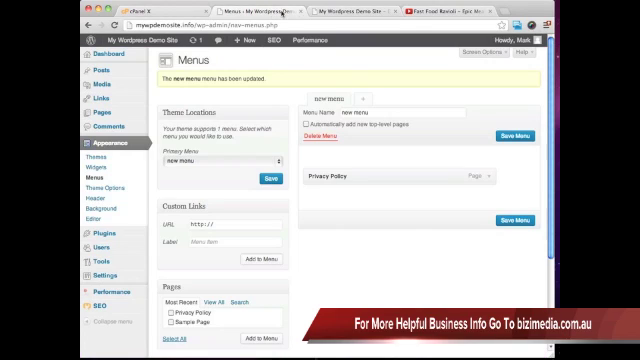
{"action": "mouse_move", "coordinate": [369, 62]}
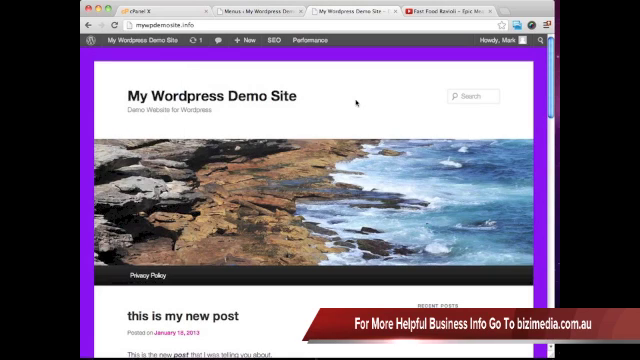
Open the site's Privacy Policy page, then return to the Menus page
{"action": "scroll", "scroll_direction": "down", "scroll_amount": 3}
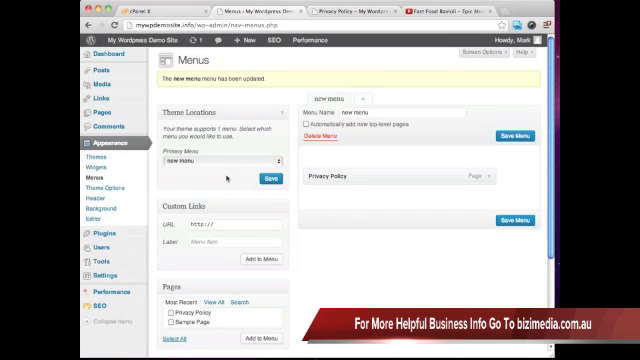
Expand the Privacy Policy menu item to show its navigation label and removal option
{"action": "left_click", "coordinate": [215, 160]}
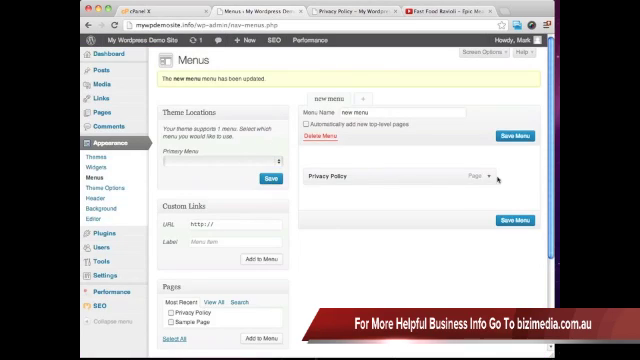
{"action": "left_click", "coordinate": [484, 176]}
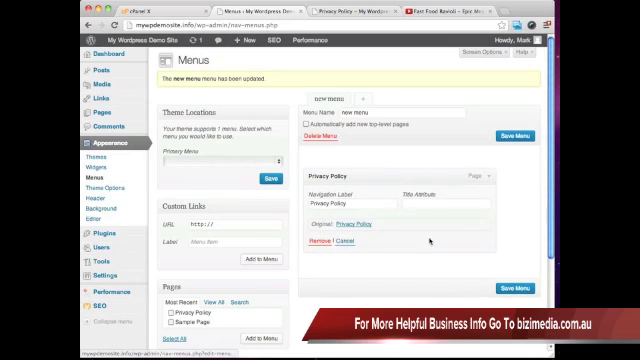
View the Privacy Policy page via the item's Original link
{"action": "left_click", "coordinate": [318, 242]}
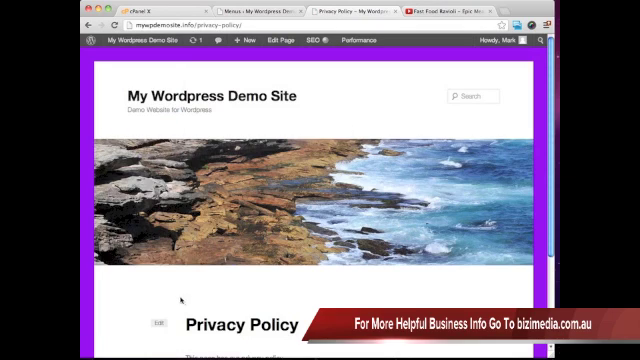
Remove Privacy Policy from 'new menu' and save, leaving the Primary Menu empty
{"action": "left_click", "coordinate": [324, 41]}
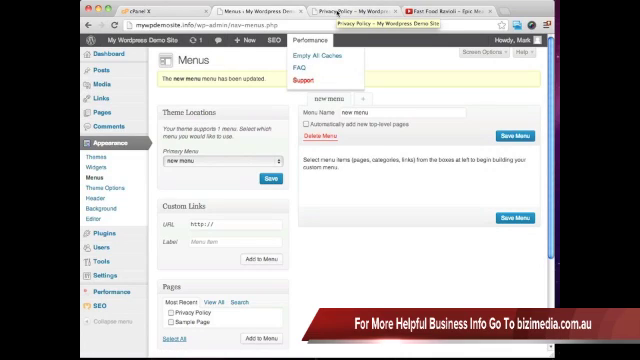
{"action": "left_click", "coordinate": [467, 16]}
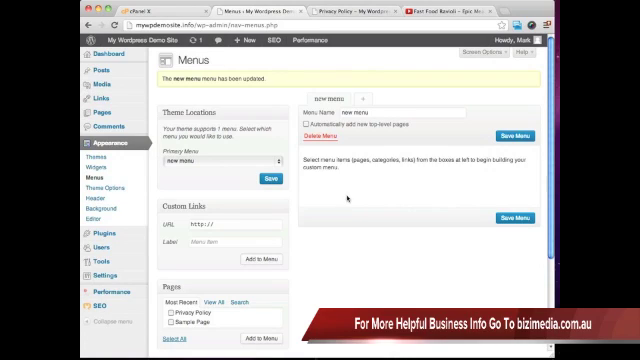
{"action": "scroll", "scroll_direction": "down", "scroll_amount": 3}
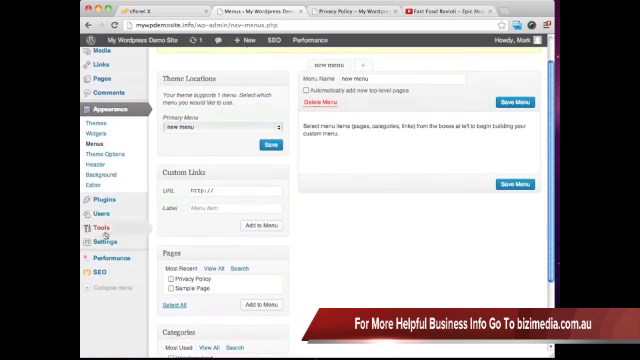